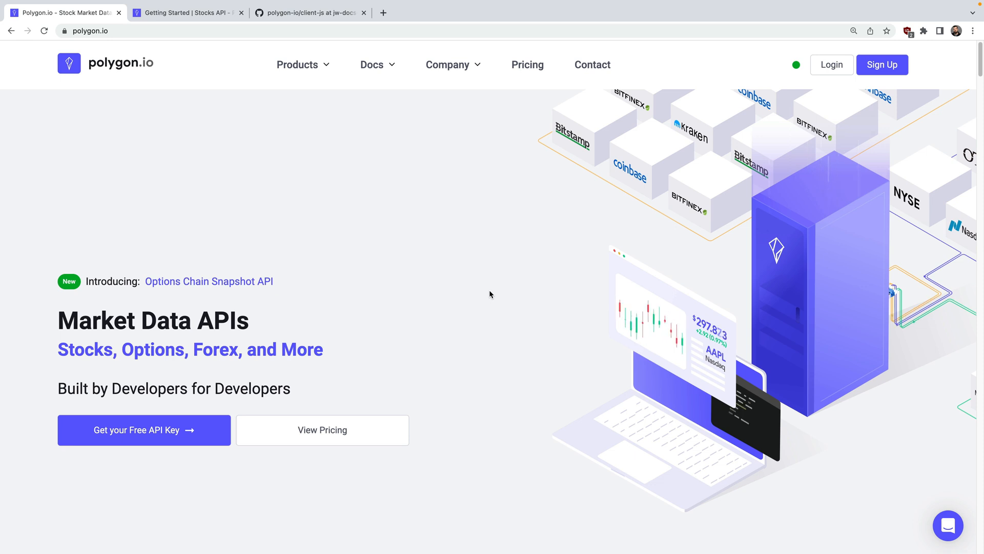
{"action": "mouse_move", "coordinate": [703, 270]}
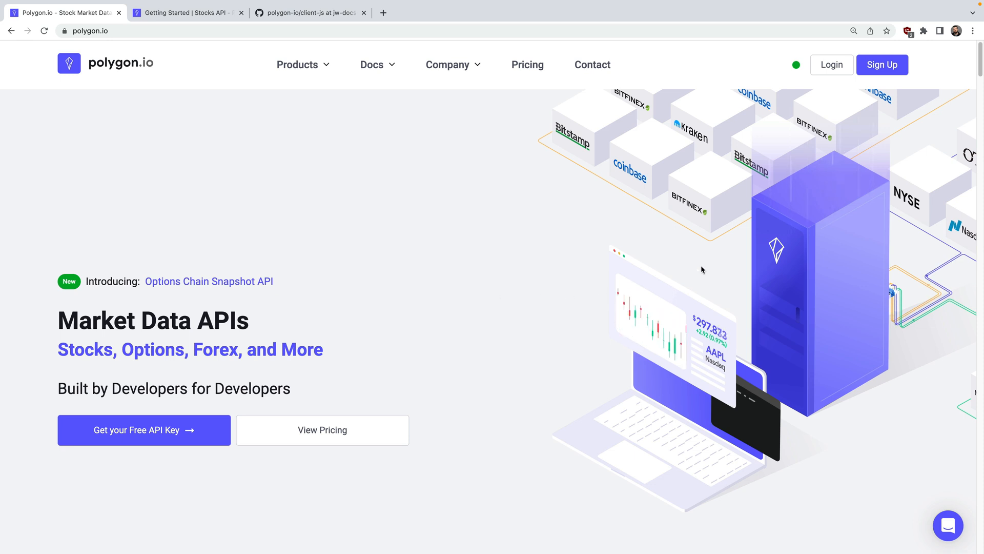
- Scroll the Polygon.io homepage and bring up the Docs menu with REST, WebSocket and client libraries
{"action": "scroll", "scroll_direction": "down", "scroll_amount": 3}
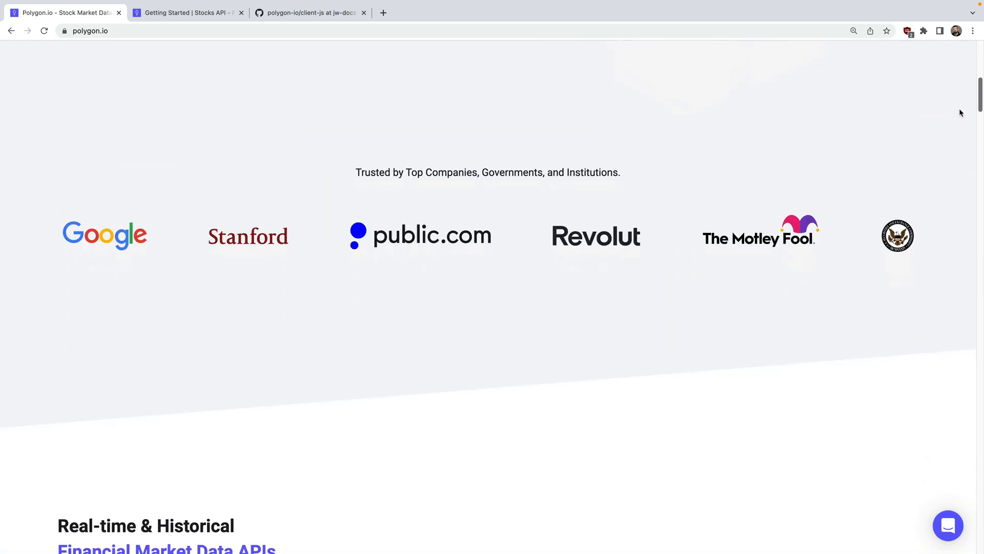
{"action": "scroll", "scroll_direction": "down", "scroll_amount": 3}
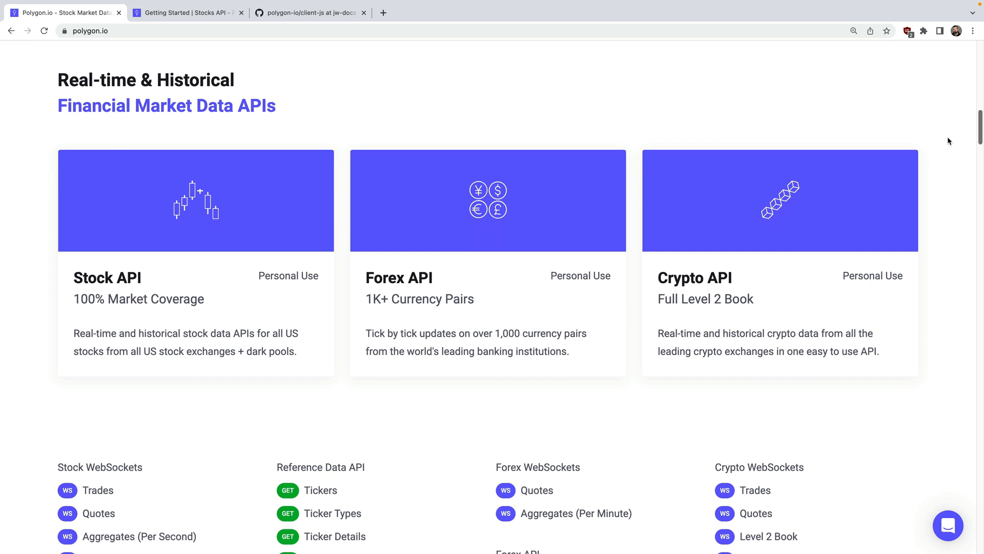
{"action": "scroll", "scroll_direction": "down", "scroll_amount": 3}
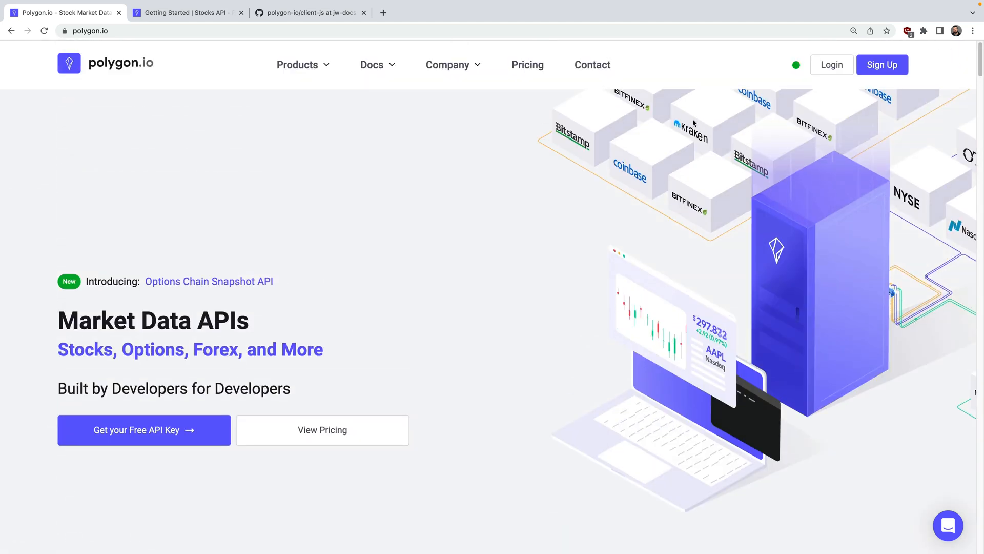
{"action": "left_click", "coordinate": [372, 64]}
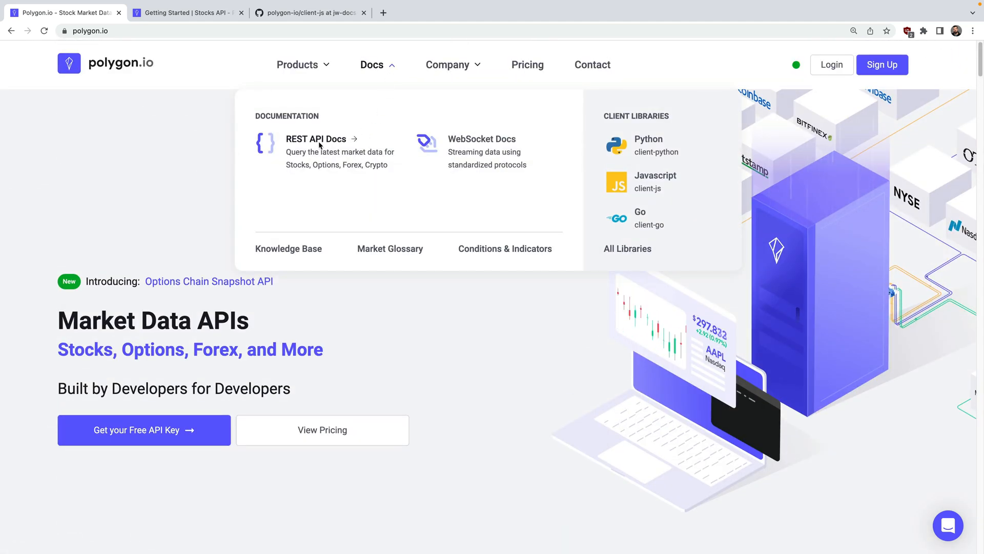
{"action": "mouse_move", "coordinate": [484, 165]}
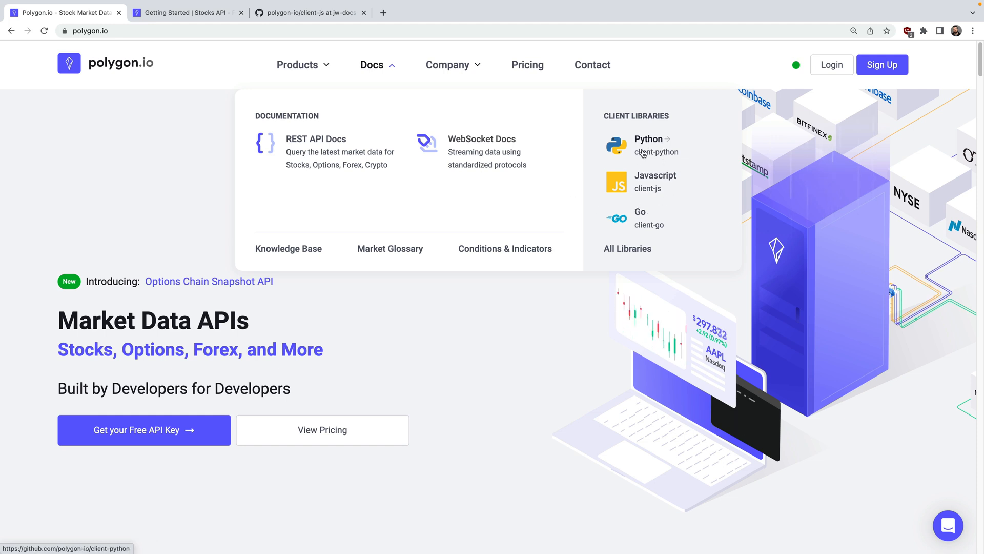
{"action": "mouse_move", "coordinate": [658, 188]}
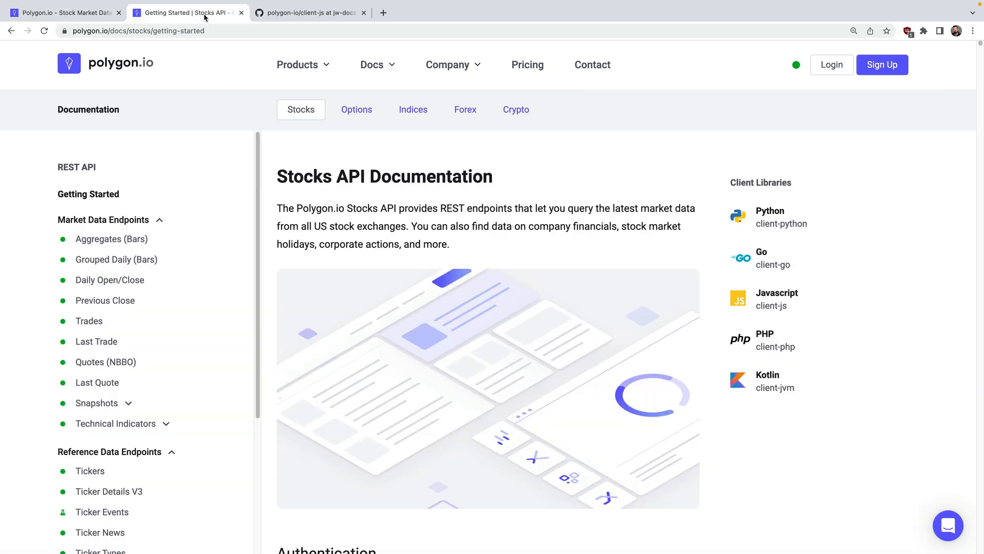
{"action": "mouse_move", "coordinate": [443, 206]}
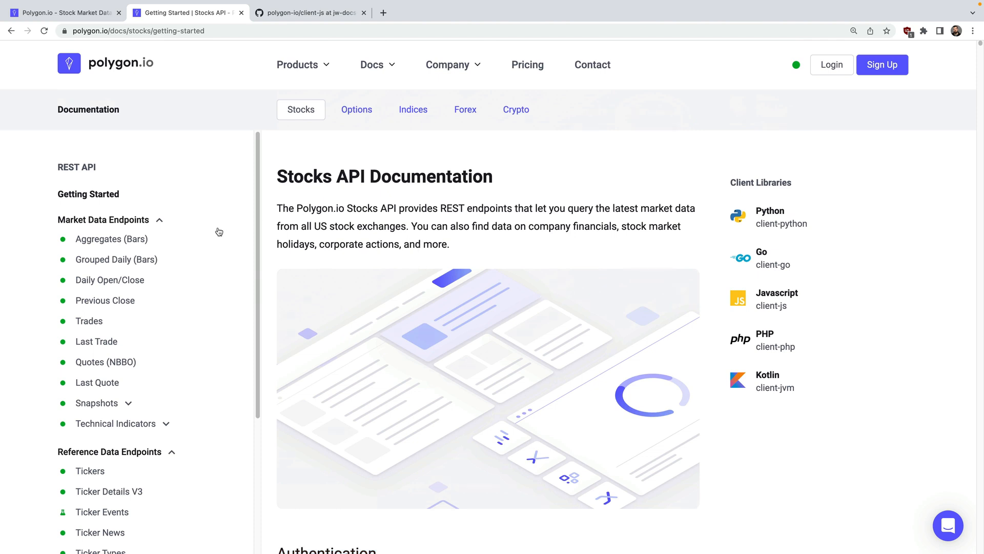
{"action": "mouse_move", "coordinate": [213, 298]}
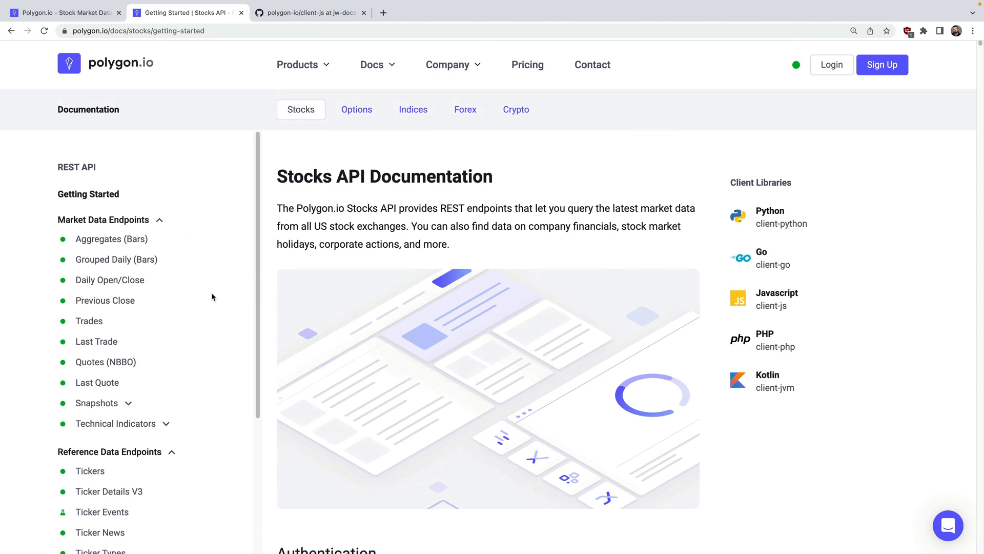
- Browse the Options, Forex and Crypto API docs, then return to the Stocks API docs
{"action": "scroll", "scroll_direction": "down", "scroll_amount": 3}
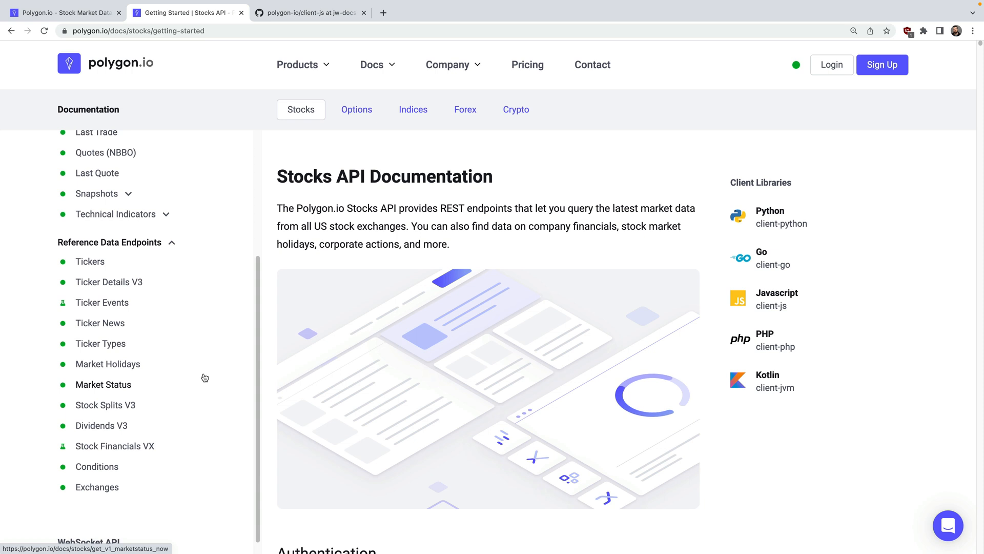
{"action": "scroll", "scroll_direction": "down", "scroll_amount": 3}
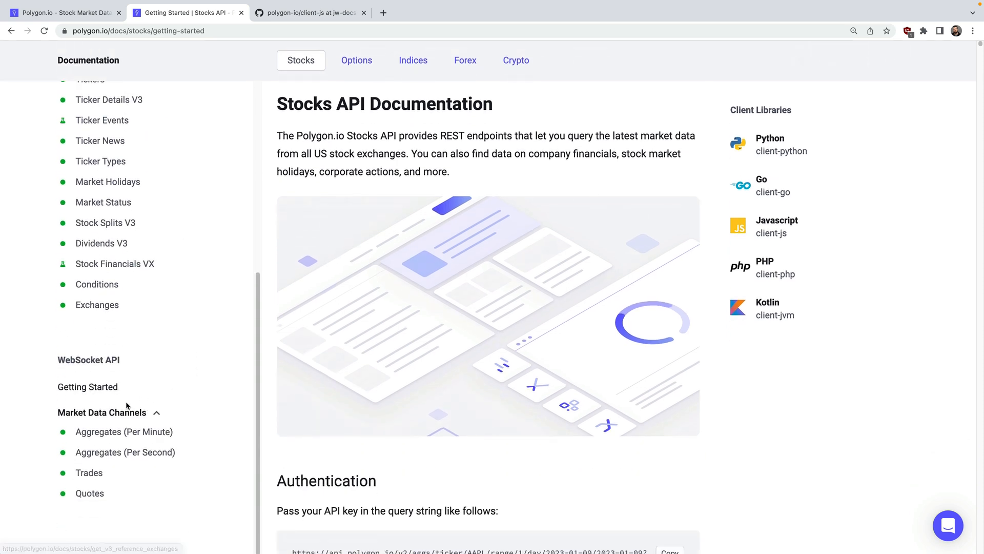
{"action": "scroll", "scroll_direction": "up", "scroll_amount": 3}
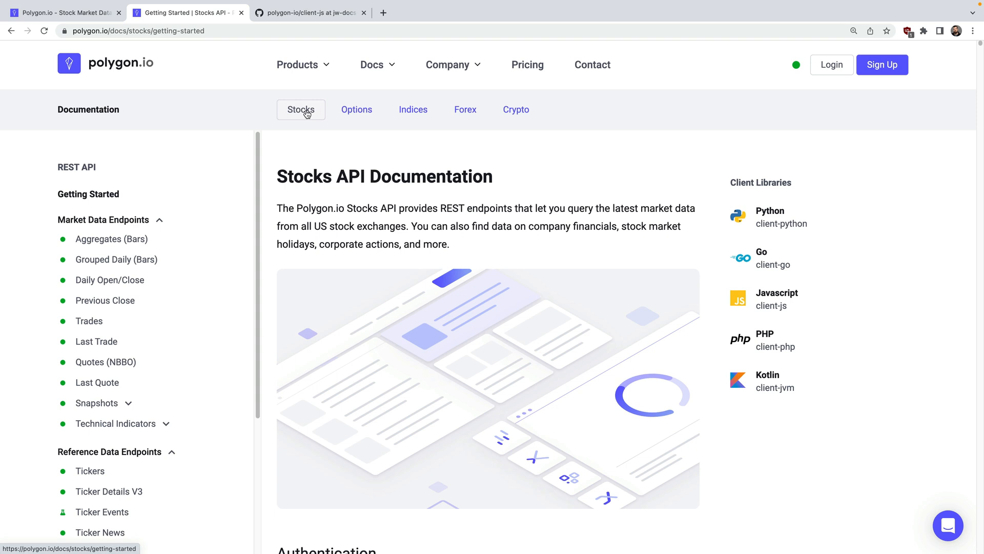
{"action": "left_click", "coordinate": [357, 109]}
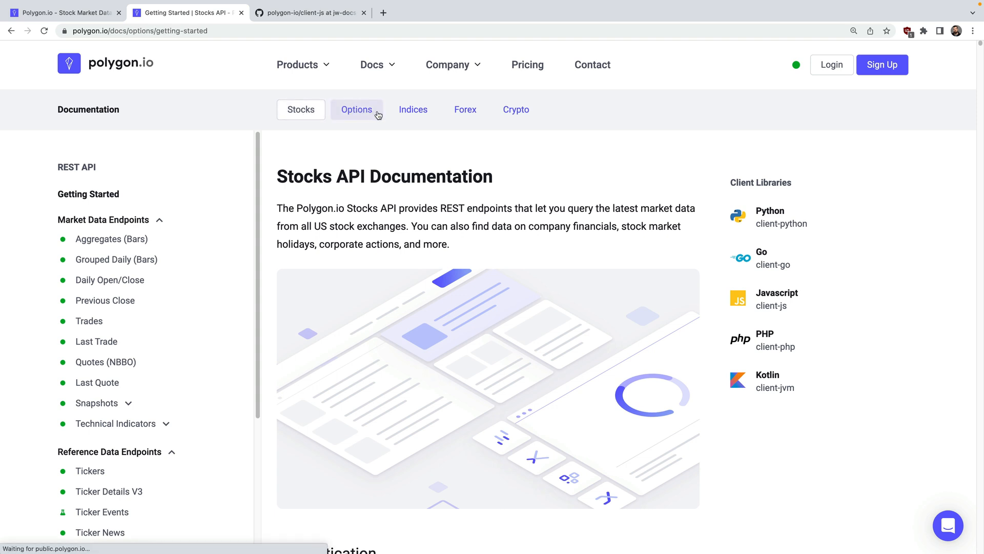
{"action": "left_click", "coordinate": [465, 110]}
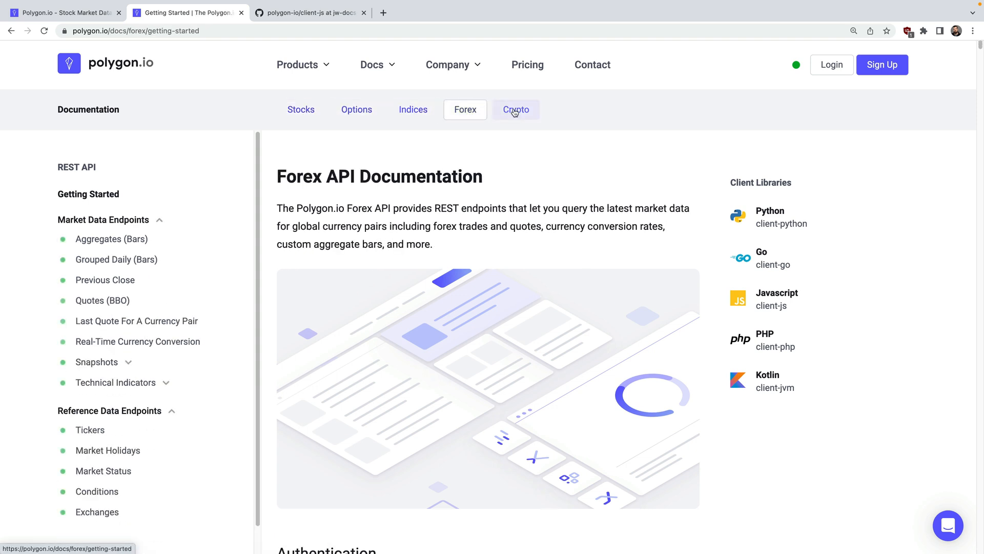
{"action": "left_click", "coordinate": [516, 109]}
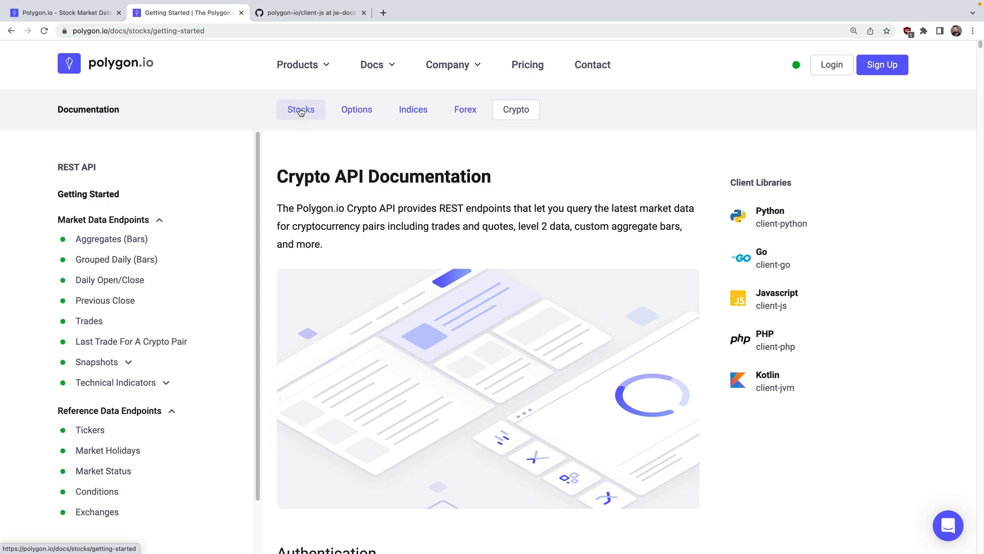
{"action": "left_click", "coordinate": [301, 109]}
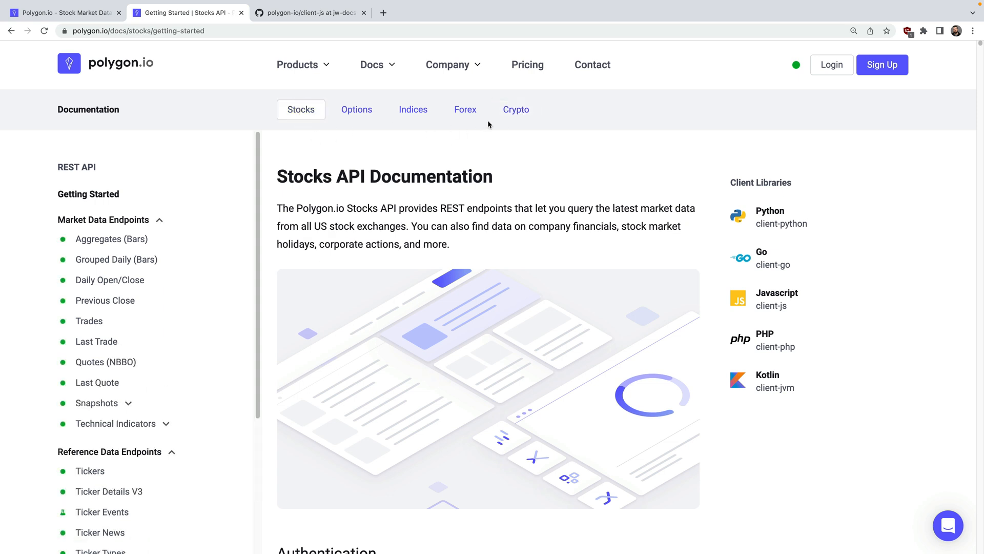
- Switch to the client-js README and review the install and client setup code
{"action": "left_click", "coordinate": [309, 13]}
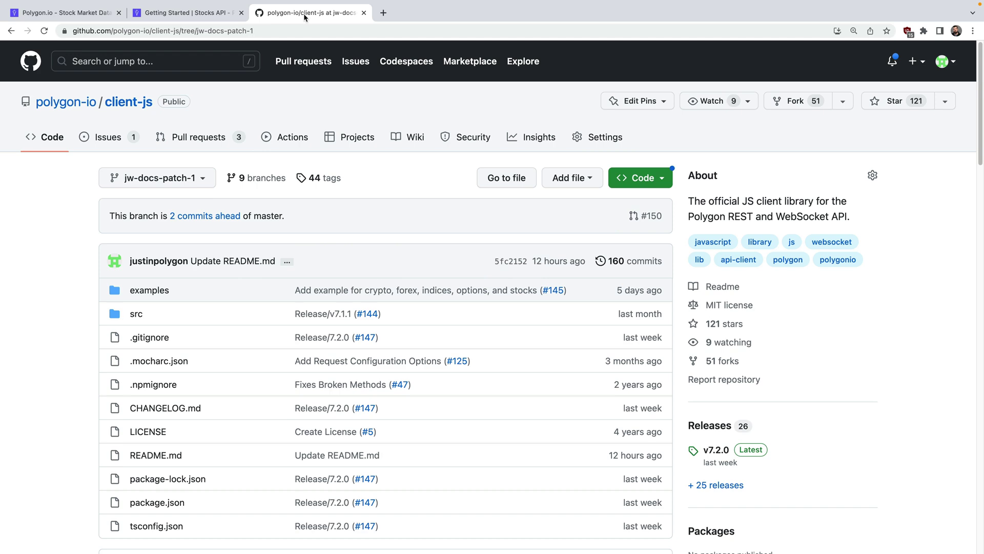
{"action": "scroll", "scroll_direction": "down", "scroll_amount": 3}
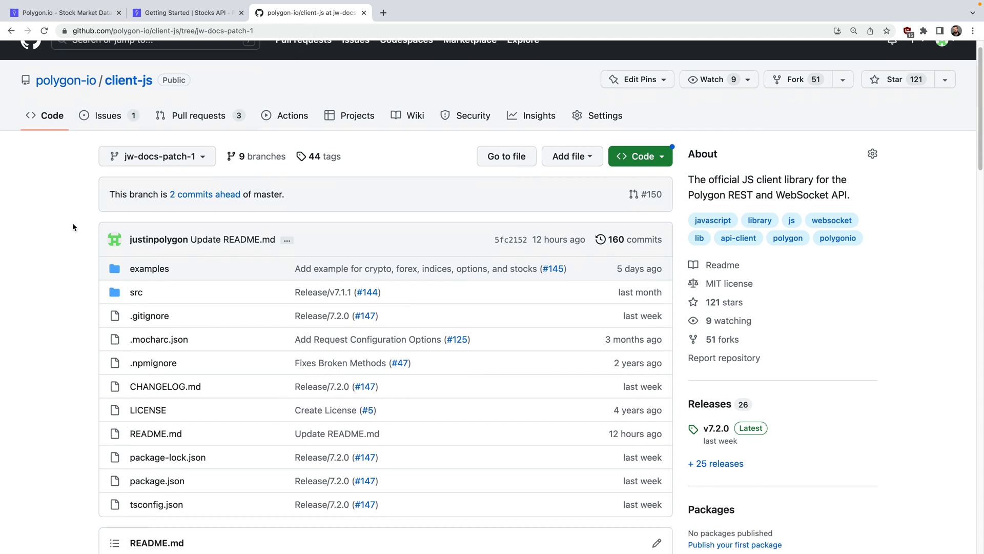
{"action": "scroll", "scroll_direction": "down", "scroll_amount": 3}
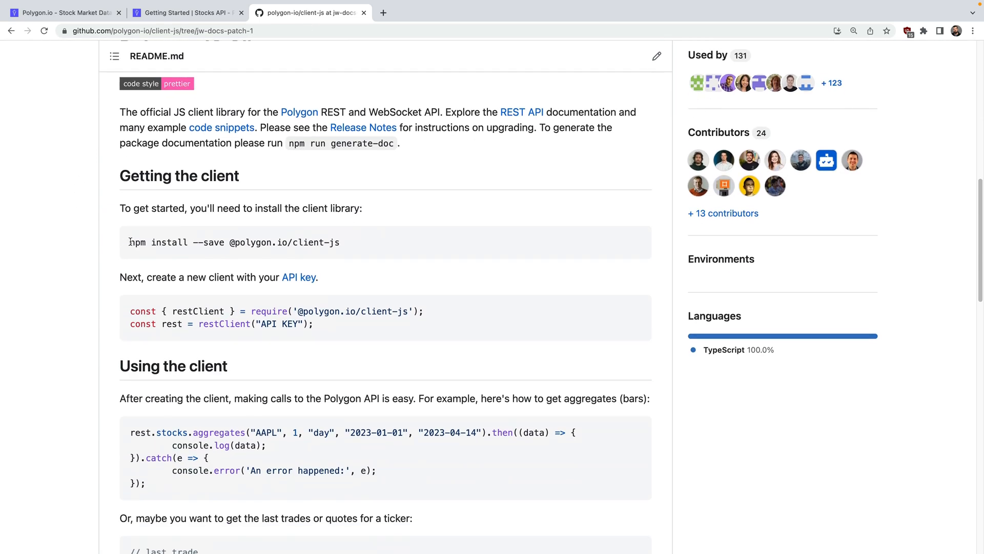
{"action": "mouse_move", "coordinate": [339, 289]}
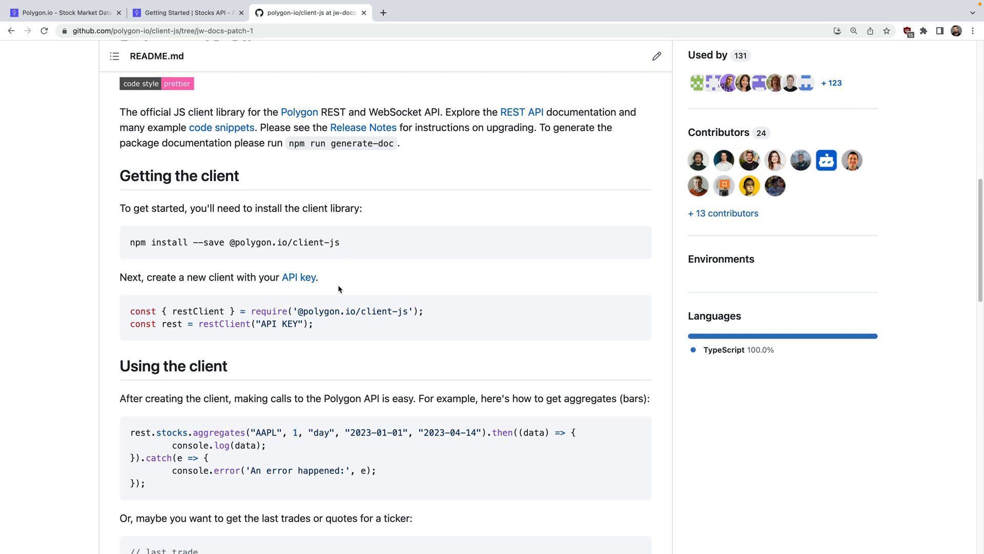
{"action": "mouse_move", "coordinate": [332, 327]}
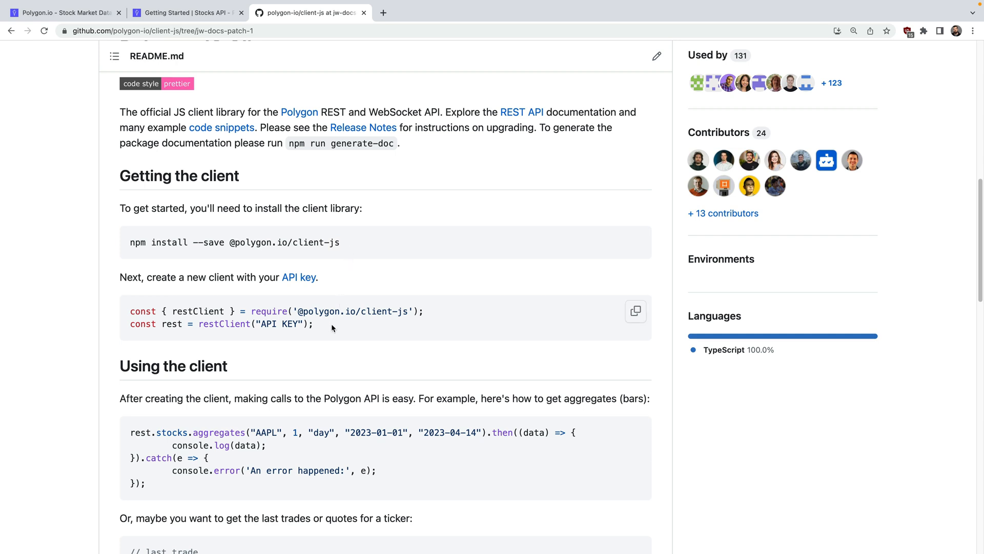
{"action": "double_click", "coordinate": [142, 312]}
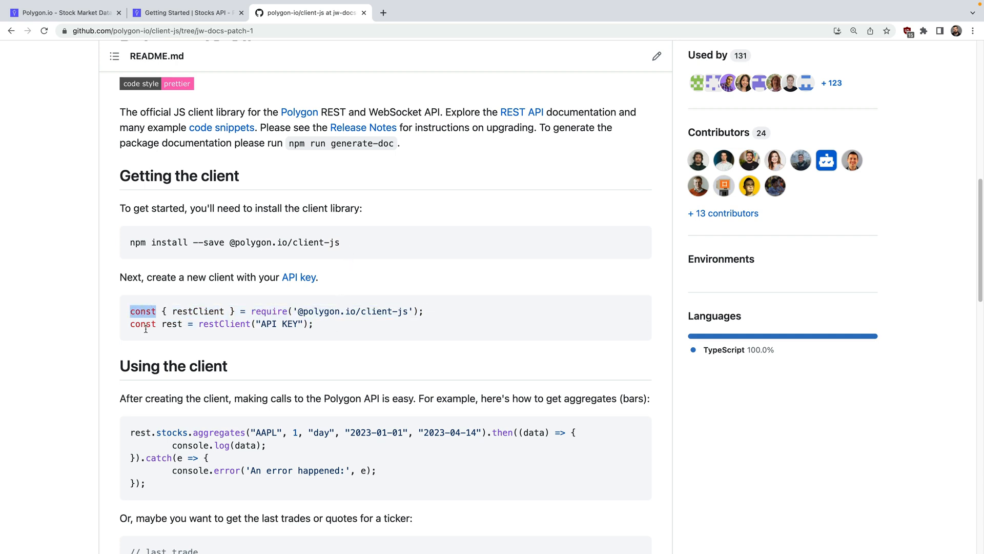
- Scroll to the stock request examples and highlight the last quote example code
{"action": "scroll", "scroll_direction": "down", "scroll_amount": 3}
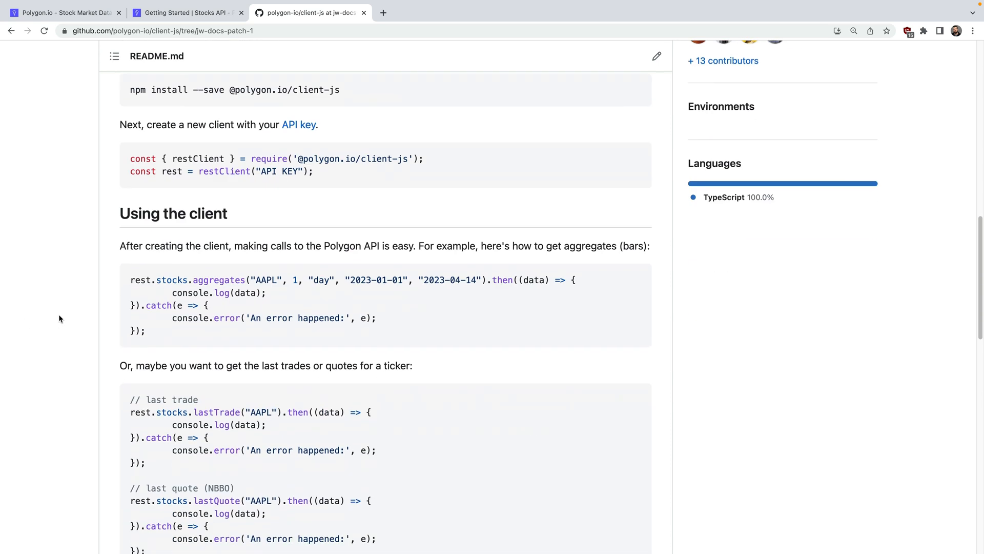
{"action": "scroll", "scroll_direction": "down", "scroll_amount": 3}
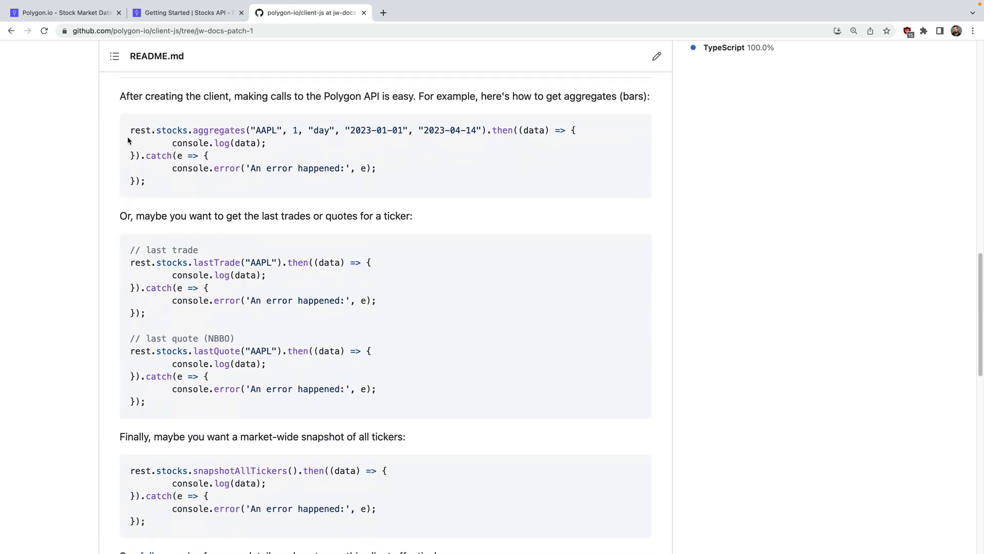
{"action": "left_click_drag", "start_coordinate": [130, 130], "coordinate": [145, 180]}
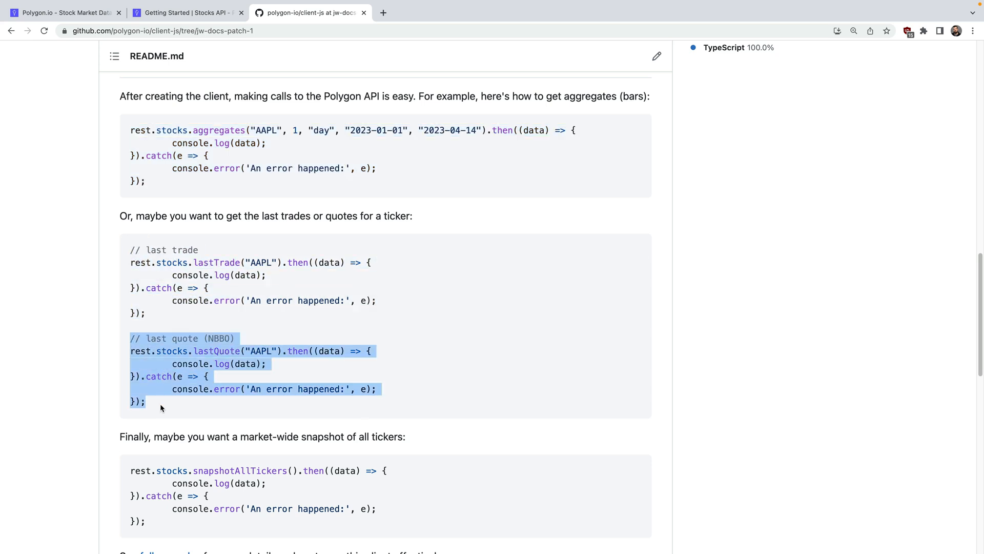
{"action": "scroll", "scroll_direction": "down", "scroll_amount": 3}
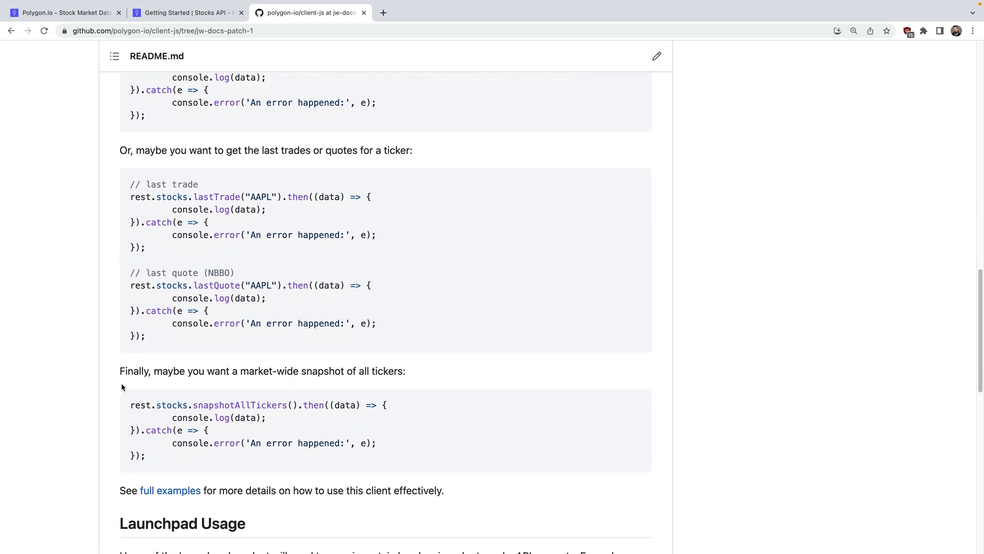
{"action": "mouse_move", "coordinate": [94, 412]}
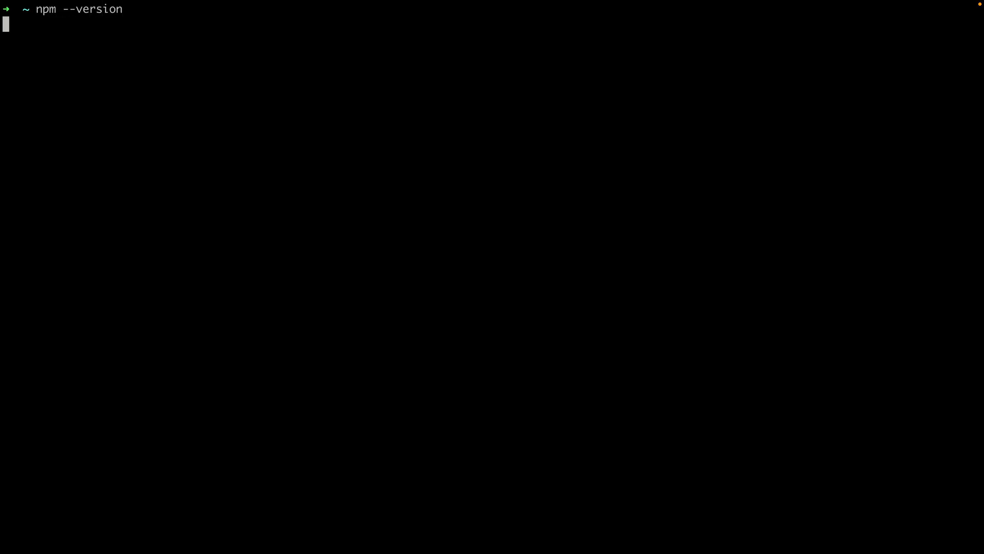
{"action": "type", "text": "node --ver"}
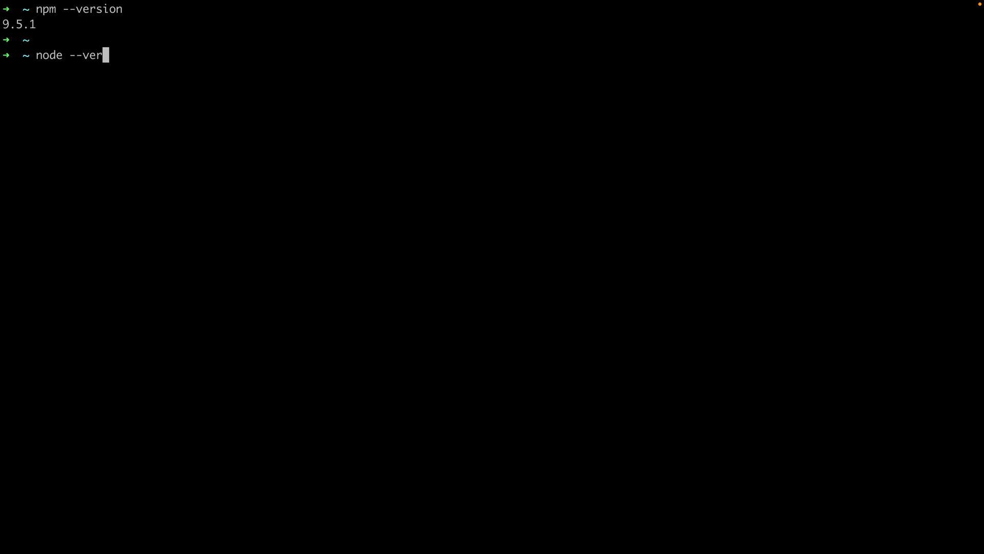
{"action": "type", "text": "npm install --save @polygon.io/client-js"}
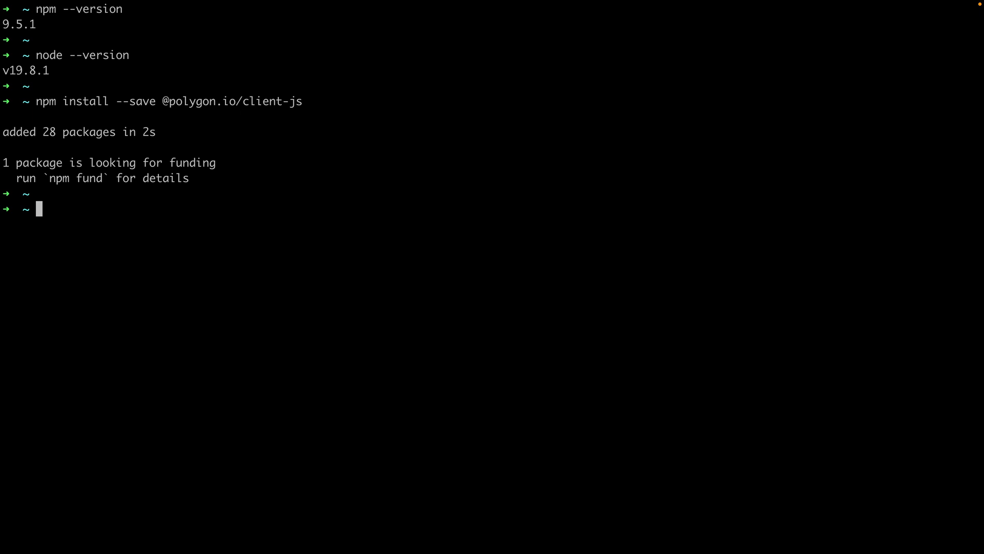
{"action": "type", "text": "cd client-js"}
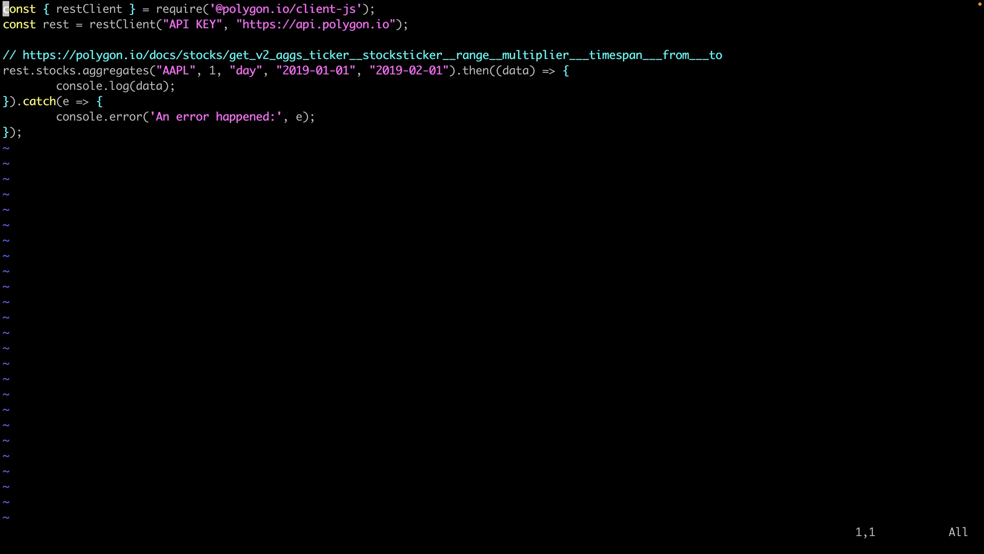
{"action": "double_click", "coordinate": [79, 8]}
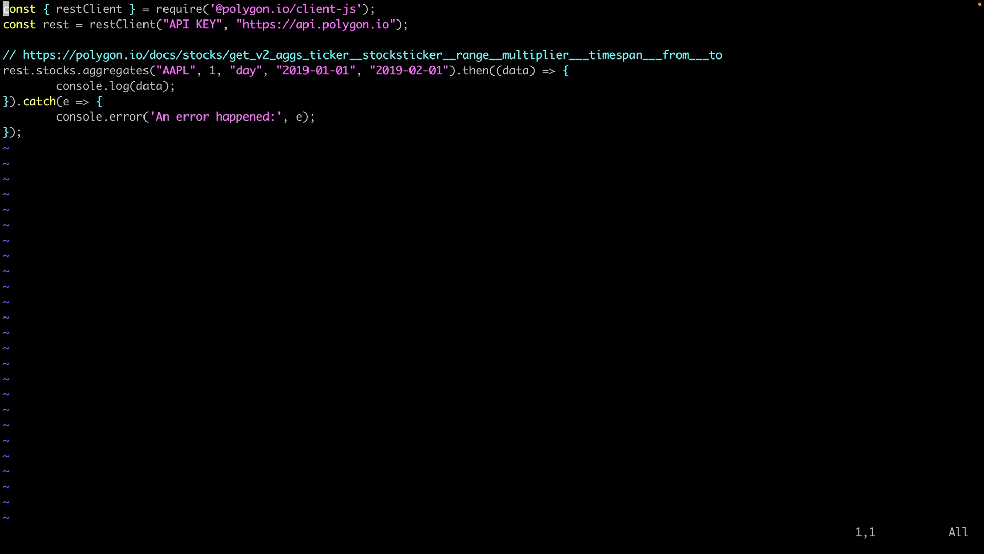
{"action": "left_click_drag", "start_coordinate": [278, 71], "coordinate": [448, 71]}
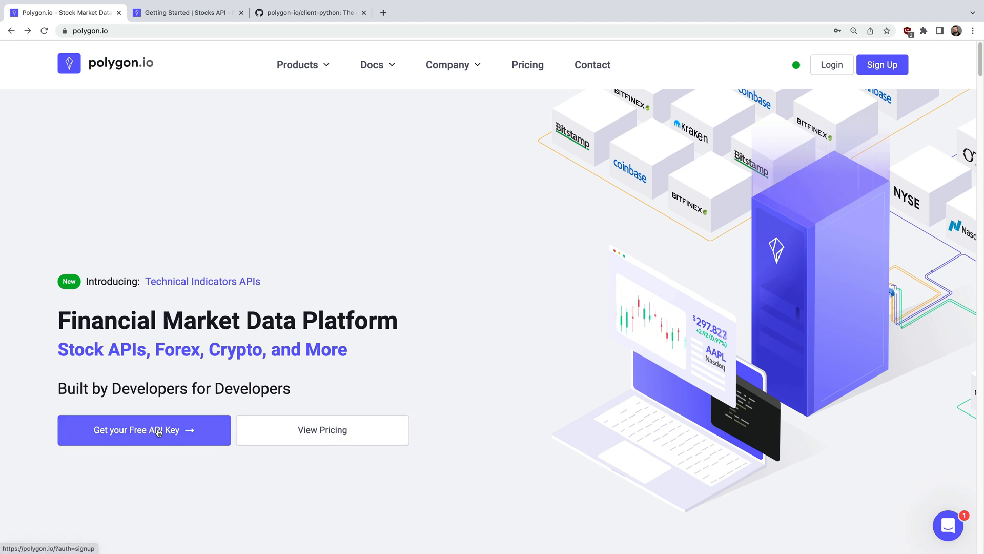
{"action": "mouse_move", "coordinate": [303, 434]}
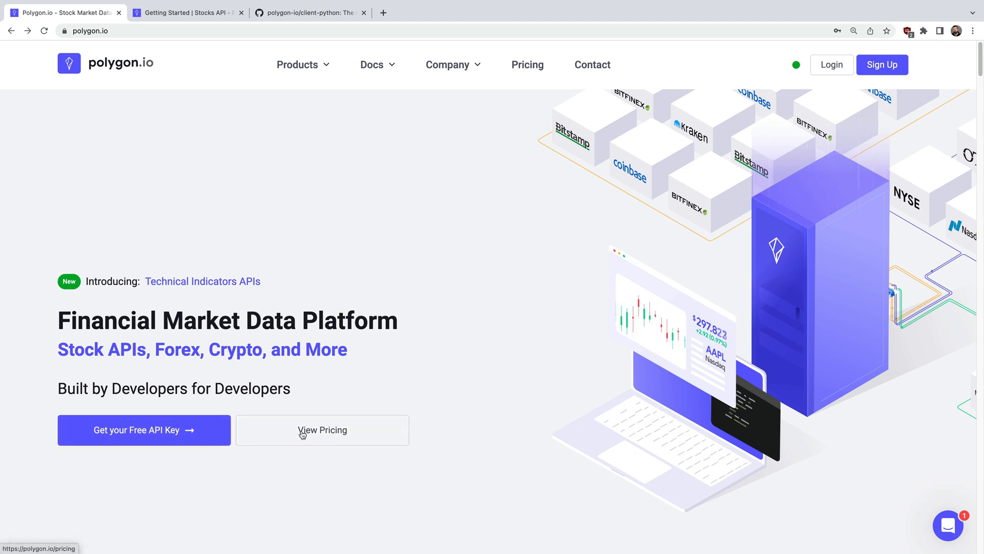
- Bring up the Polygon.io pricing page with Stocks plans from Basic to Advanced
{"action": "left_click", "coordinate": [322, 430]}
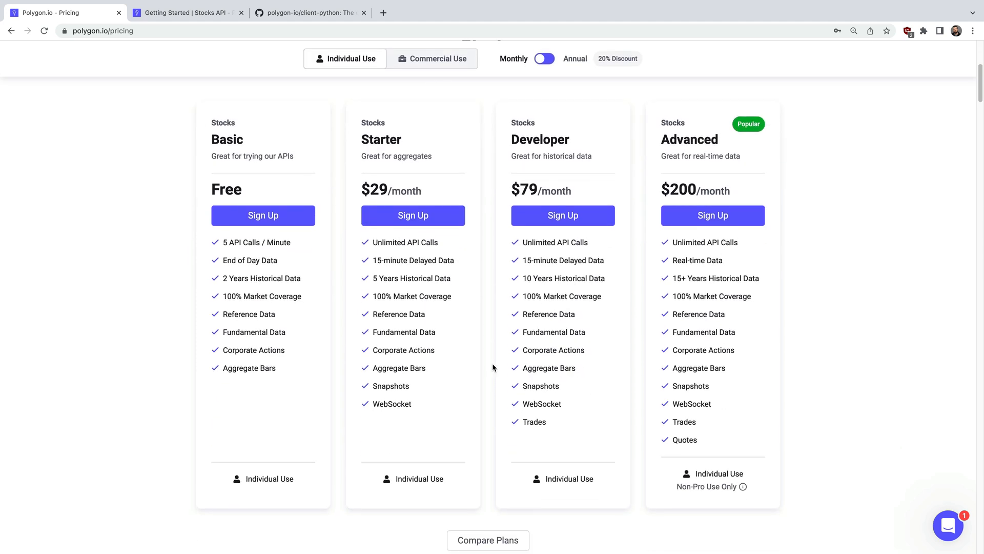
{"action": "mouse_move", "coordinate": [324, 351]}
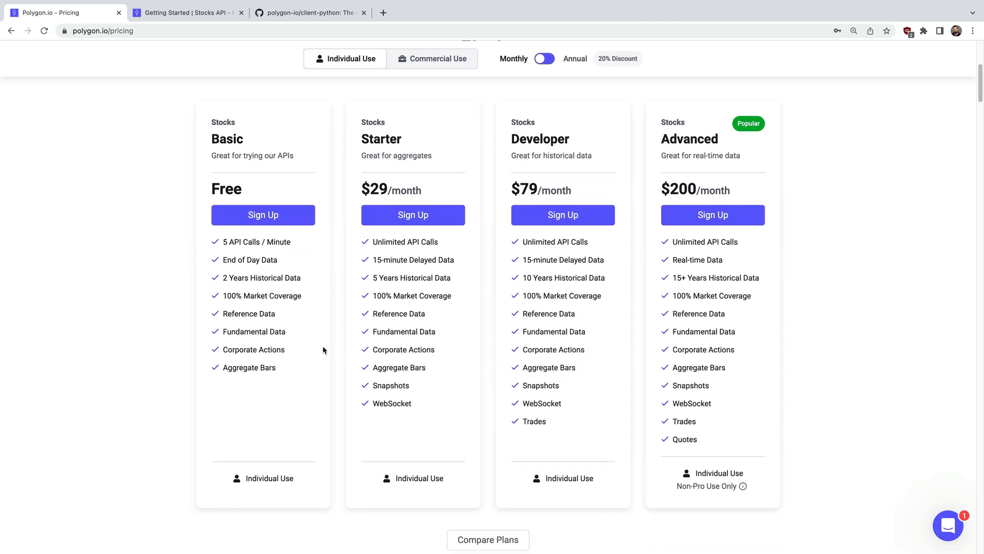
{"action": "mouse_move", "coordinate": [607, 351]}
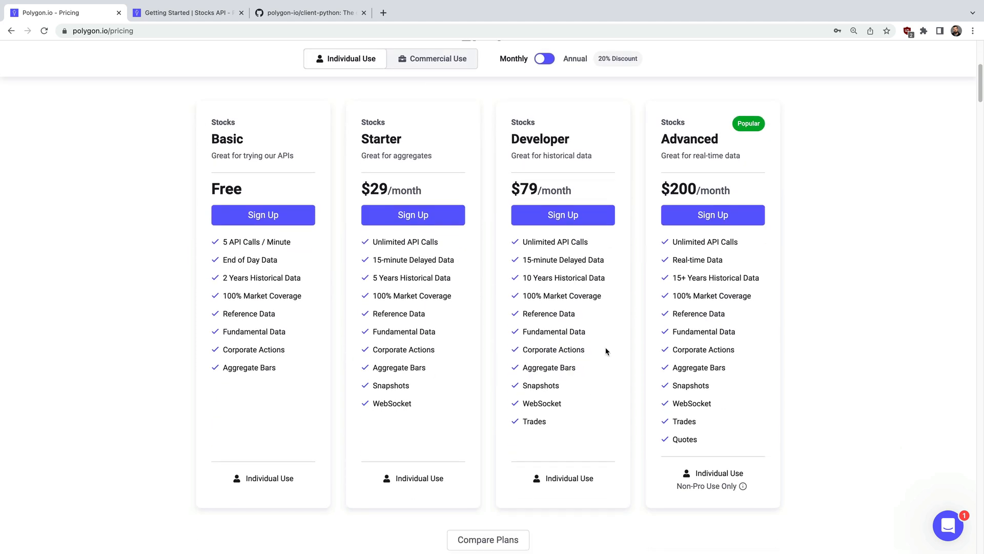
{"action": "mouse_move", "coordinate": [357, 299]}
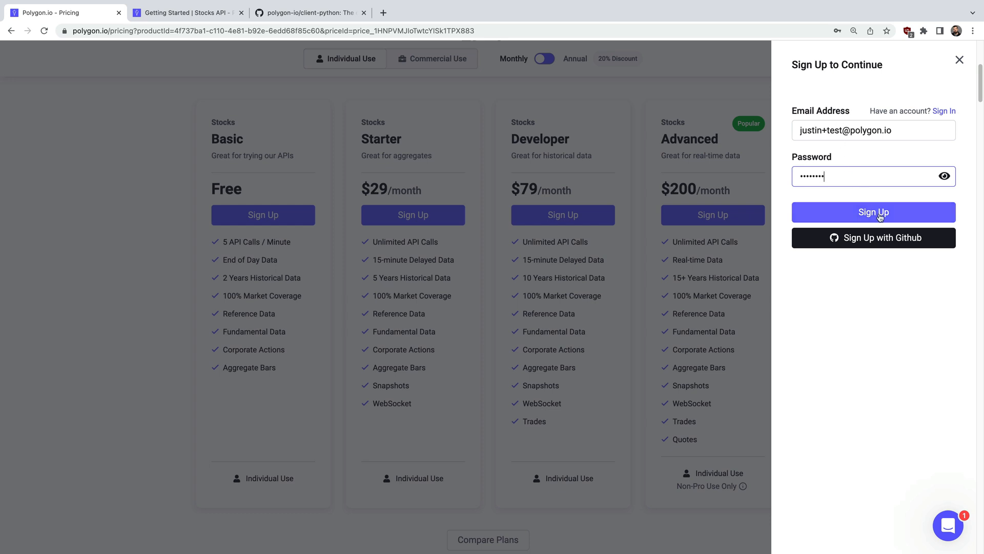
- Submit the sign-up form and copy the Default API key from the dashboard
{"action": "left_click", "coordinate": [874, 212]}
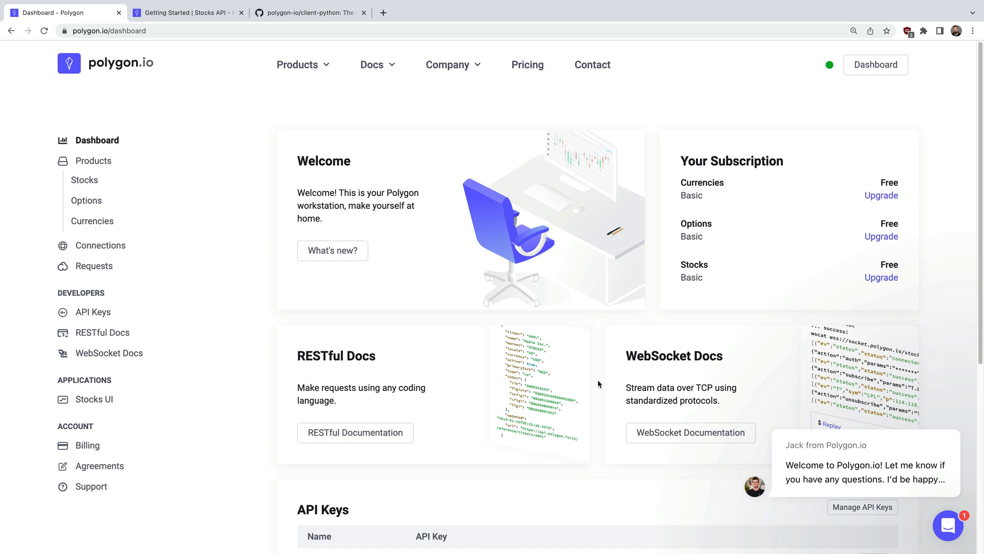
{"action": "scroll", "scroll_direction": "down", "scroll_amount": 3}
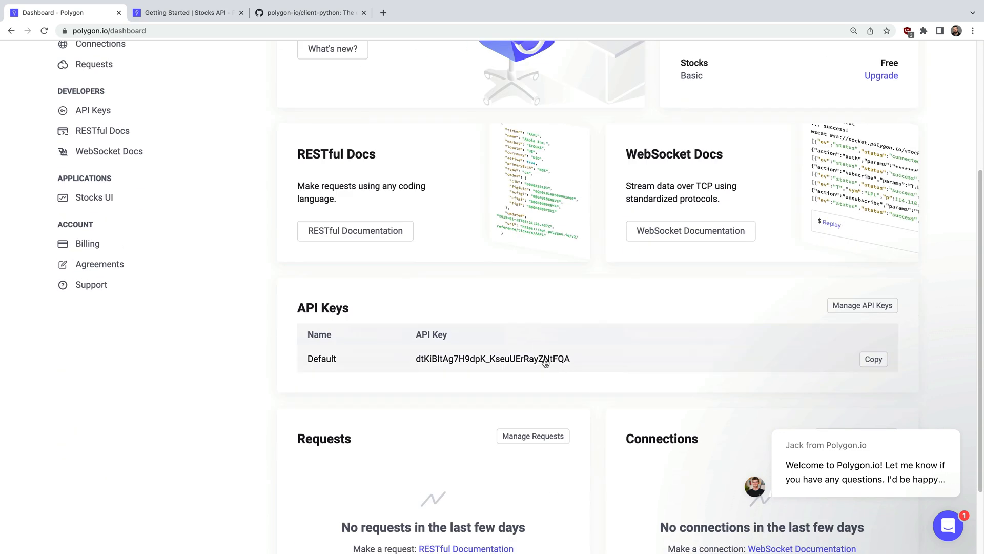
{"action": "left_click", "coordinate": [873, 359]}
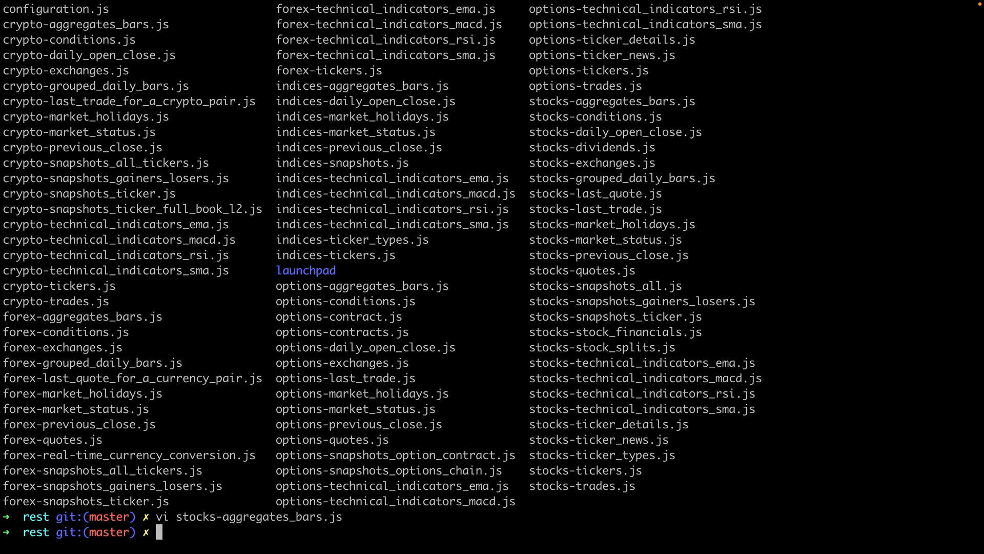
- Run node stocks-aggregates_bars.js, returning 22 bars with status OK, then list the example files
{"action": "type", "text": "node"}
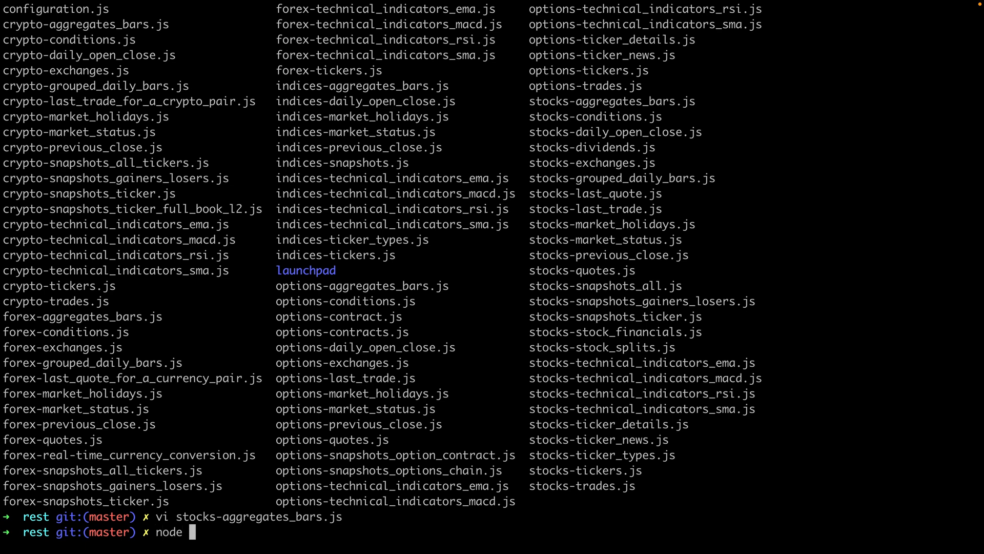
{"action": "type", "text": "stocks-aggregates_bars.js"}
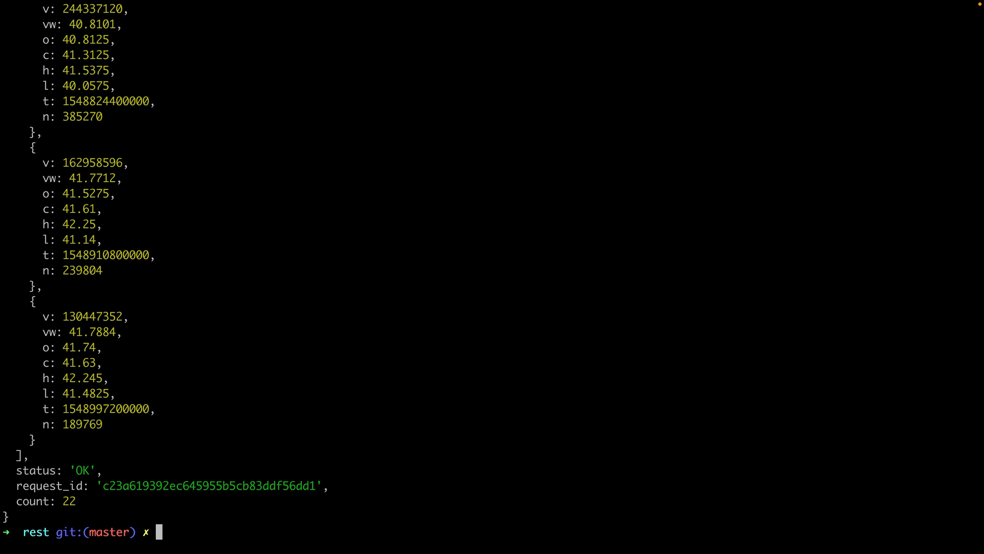
{"action": "type", "text": "ls"}
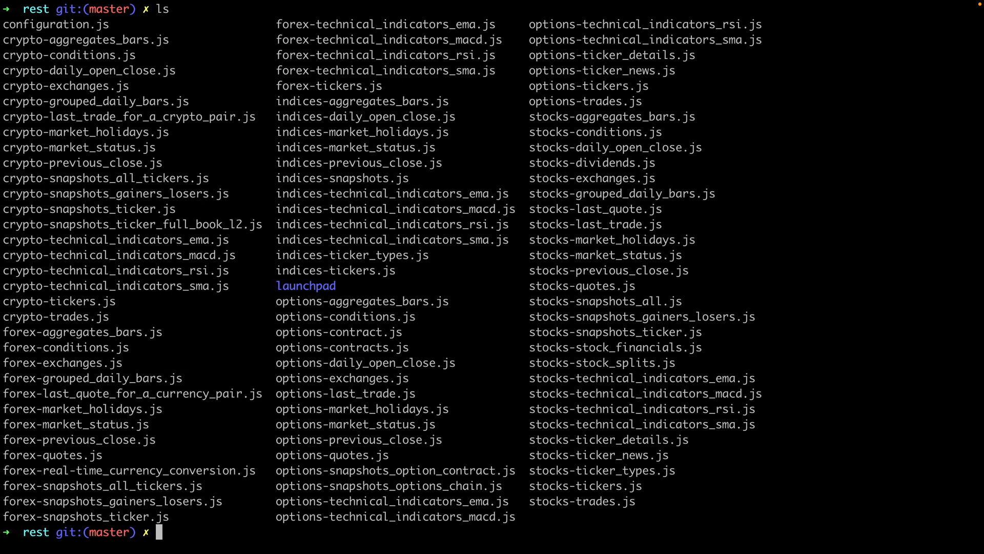
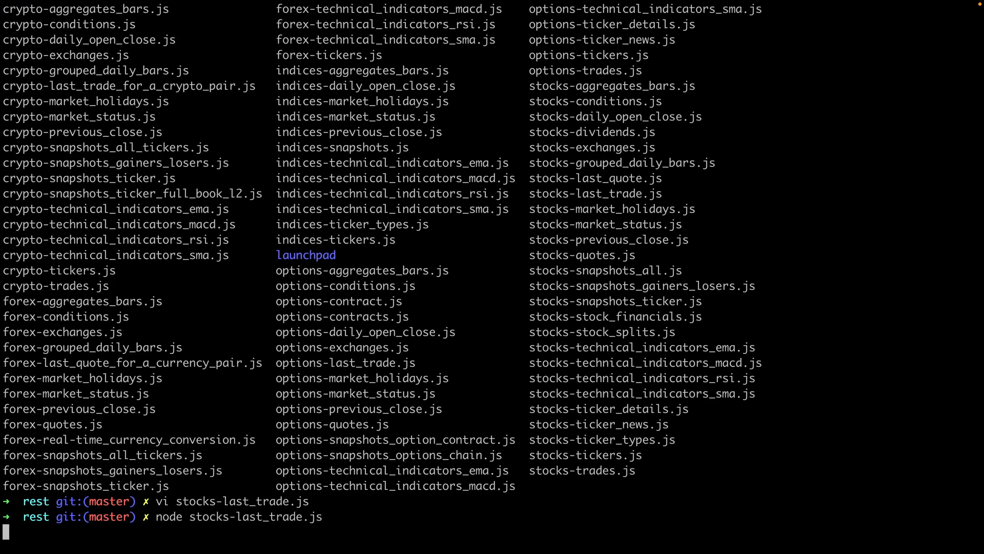
- Paste the API key into stocks-last_trade.js in vi and run it, printing AAPL's last trade at 165
{"action": "key", "text": "Enter"}
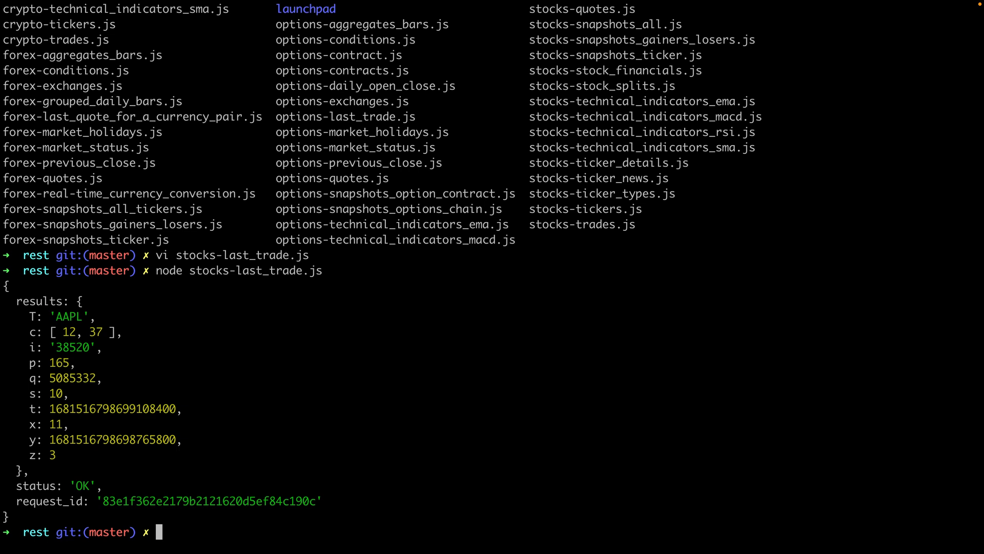
- Paste the API key into stocks-last_quote.js in vi and run it, printing AAPL's latest quote with status OK
{"action": "type", "text": "ls"}
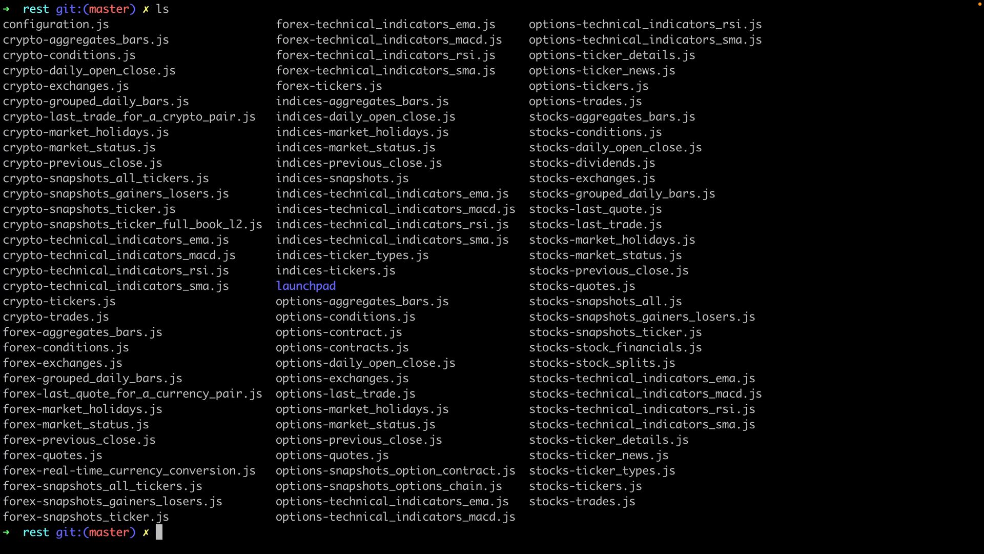
{"action": "type", "text": "vi s"}
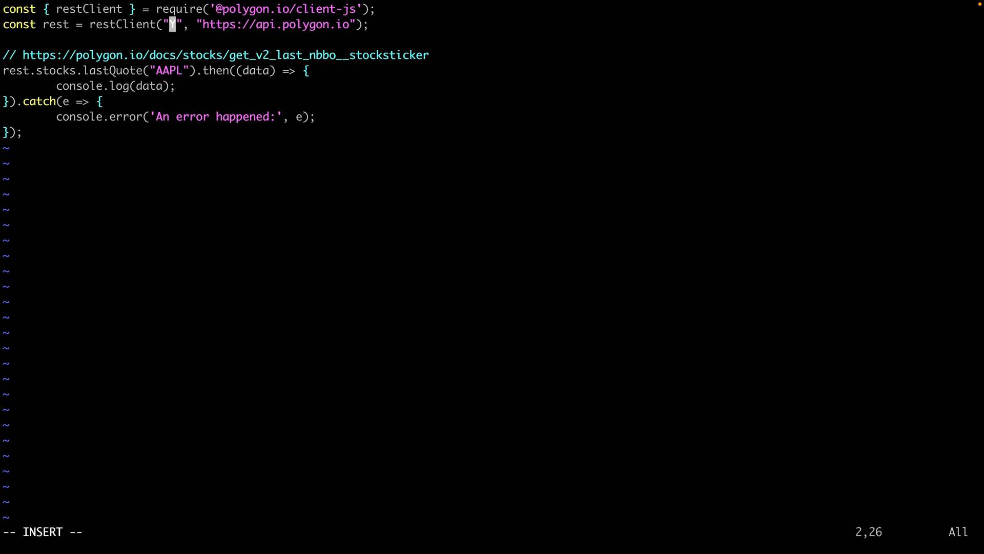
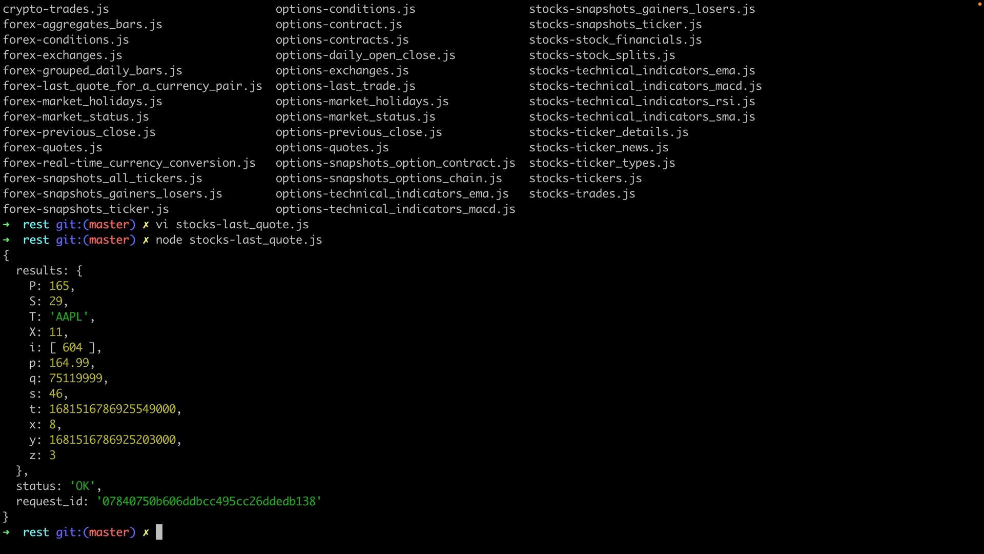
{"action": "type", "text": "ls"}
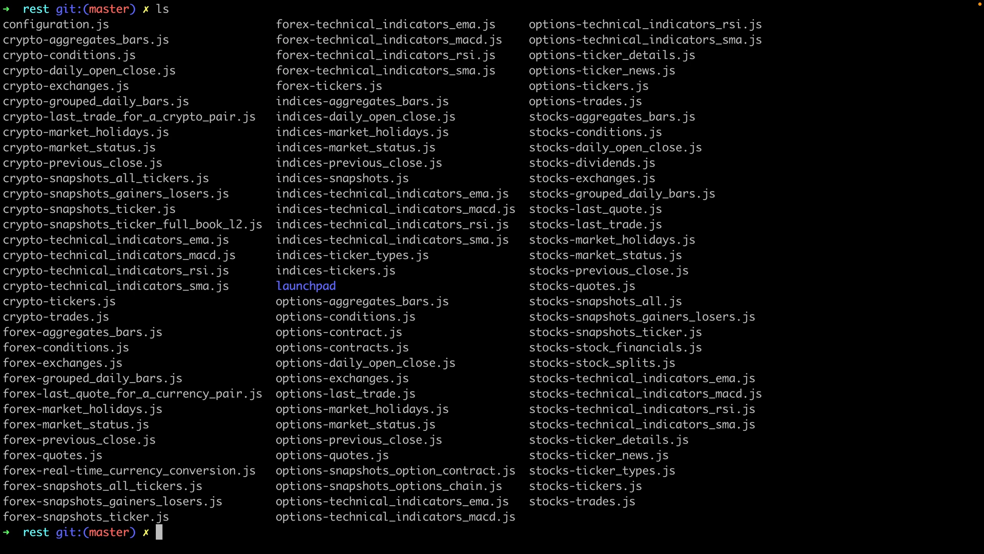
- Replace the API KEY placeholder in stocks-snapshots_all.js with the copied key in vi
{"action": "type", "text": "vi st"}
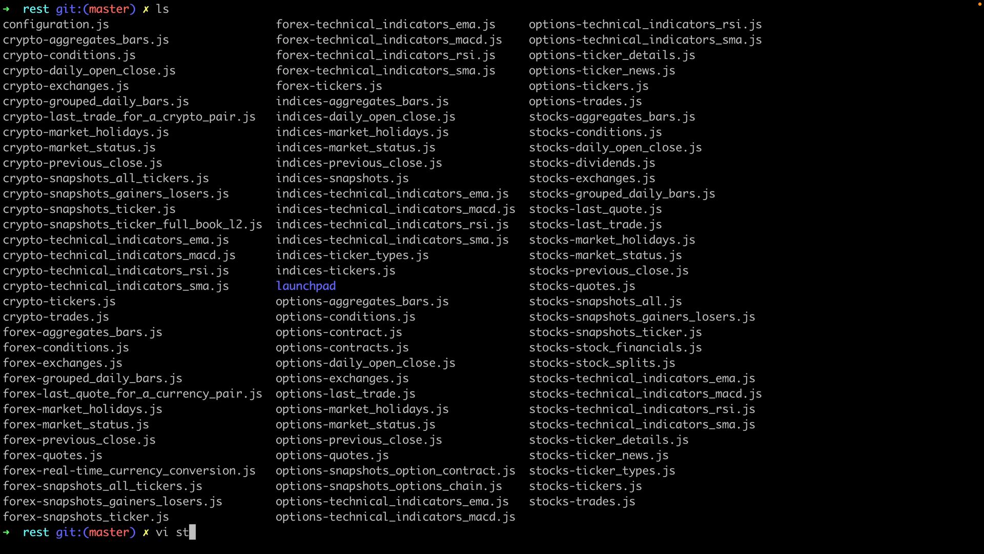
{"action": "type", "text": "ocks-s"}
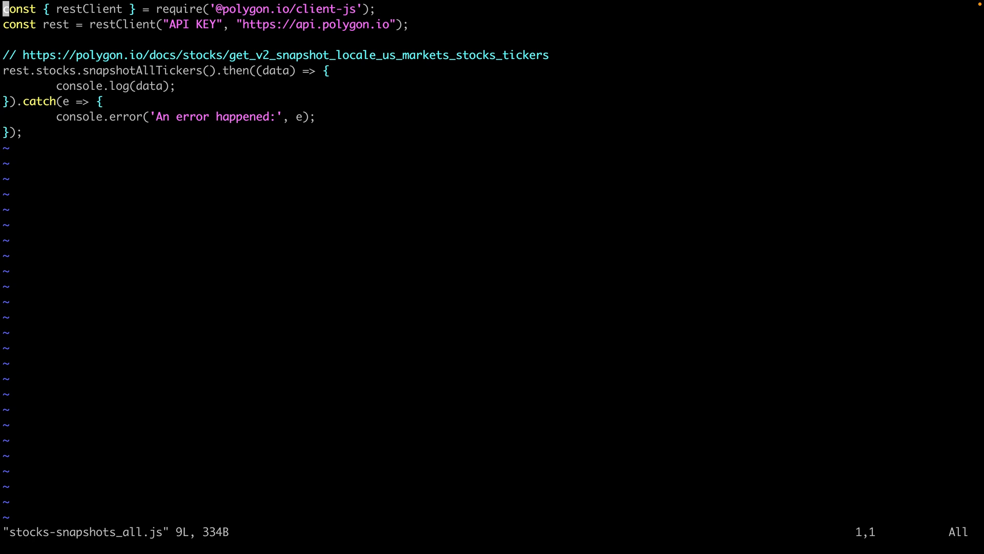
{"action": "key", "text": "i"}
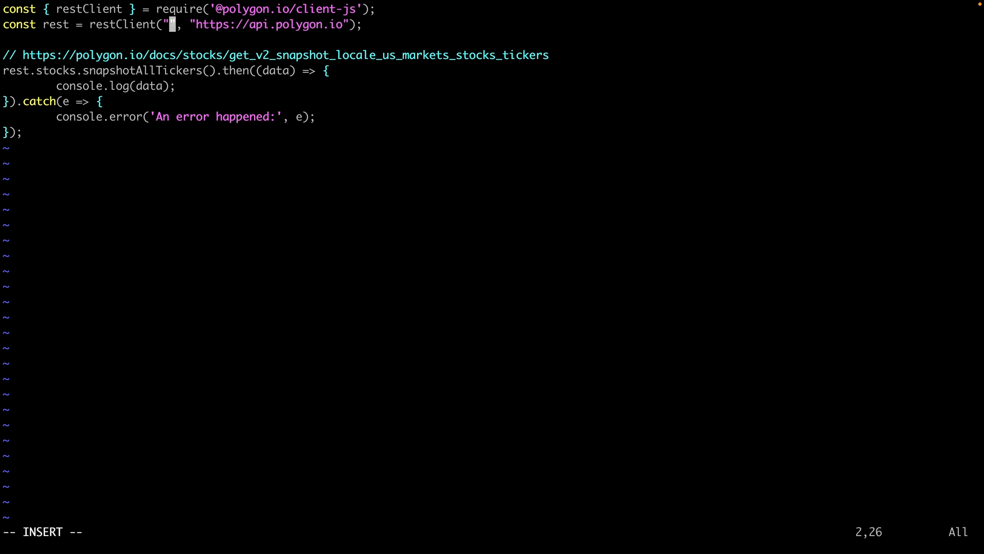
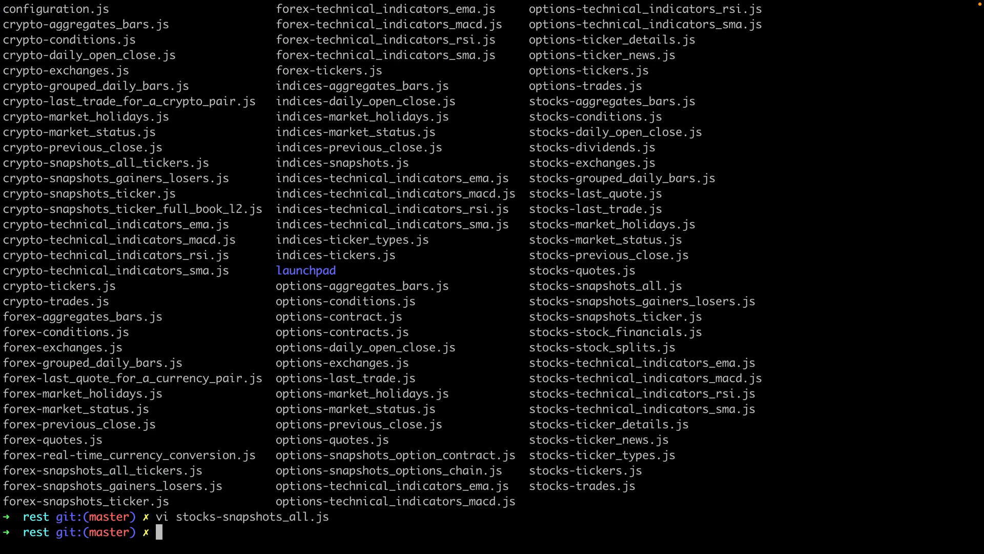
- Run node stocks-snapshots_all.js, returning snapshots for 11540 tickers with status OK
{"action": "type", "text": "node stocks-snapshots_all.js"}
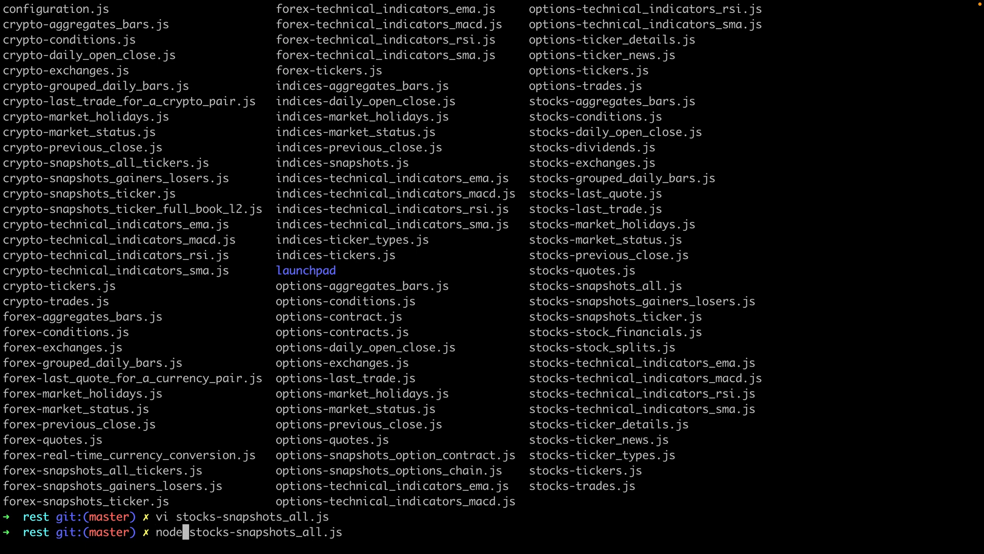
{"action": "key", "text": "Enter"}
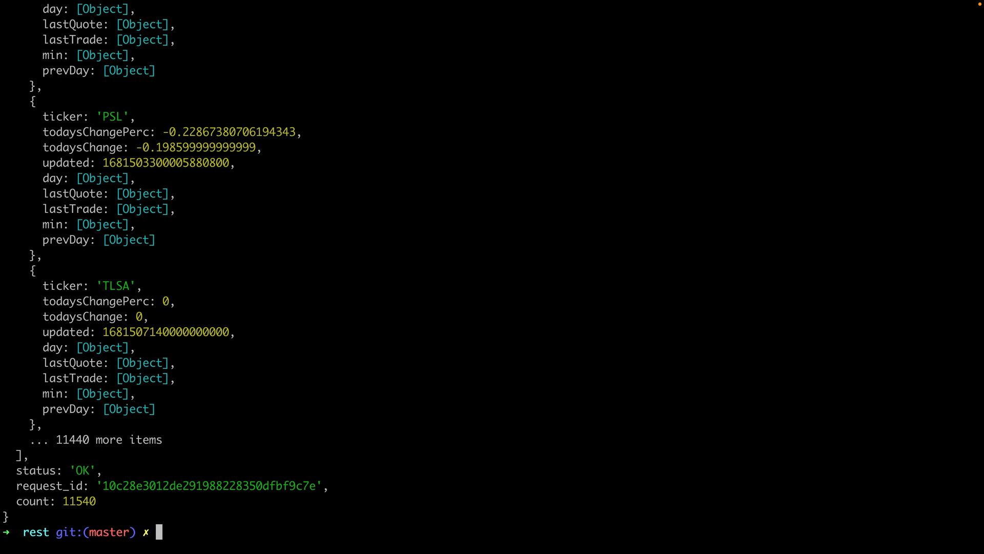
- List the rest example scripts again with ls after the snapshot run
{"action": "type", "text": "ls"}
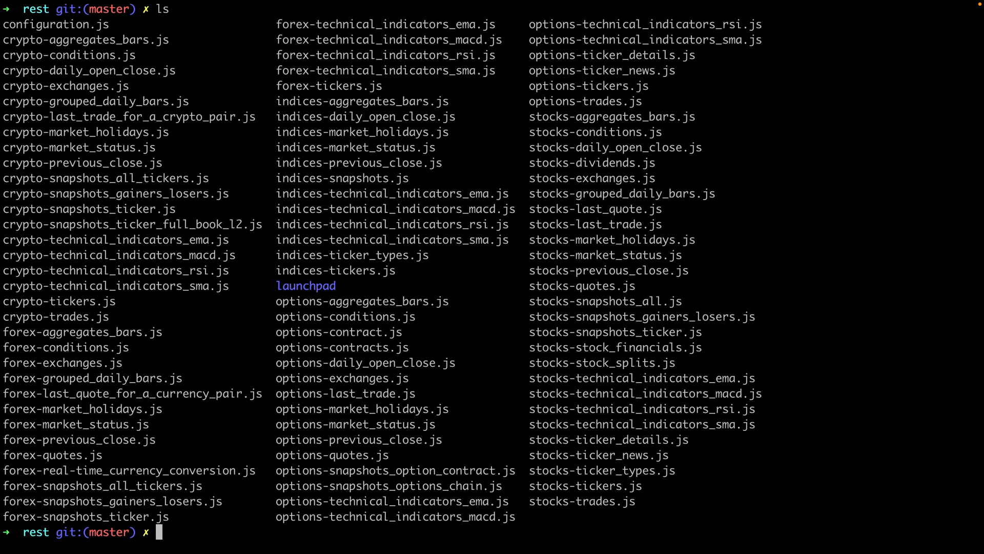